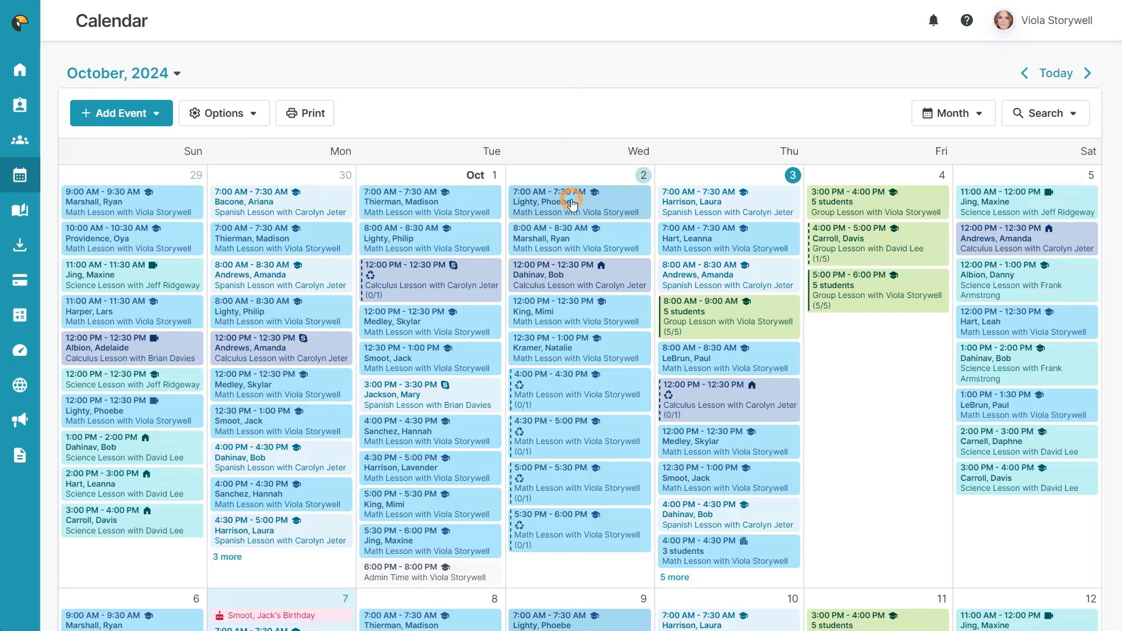
- Start attendance for the Wed Oct 2 7:00 AM Math Lesson from the calendar
click(565, 200)
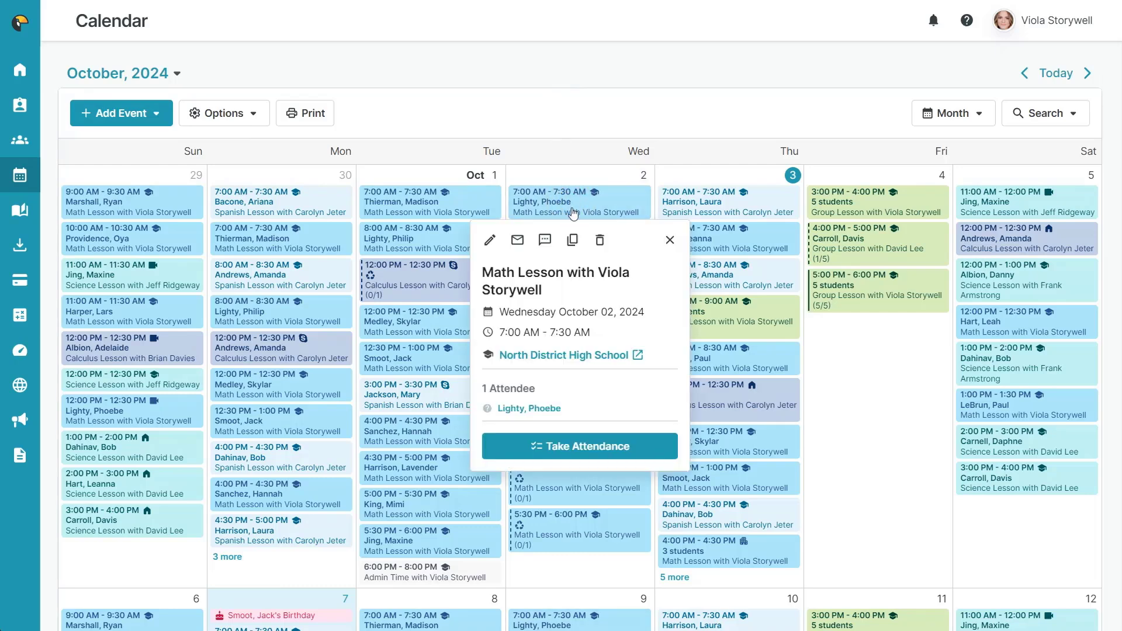
click(579, 446)
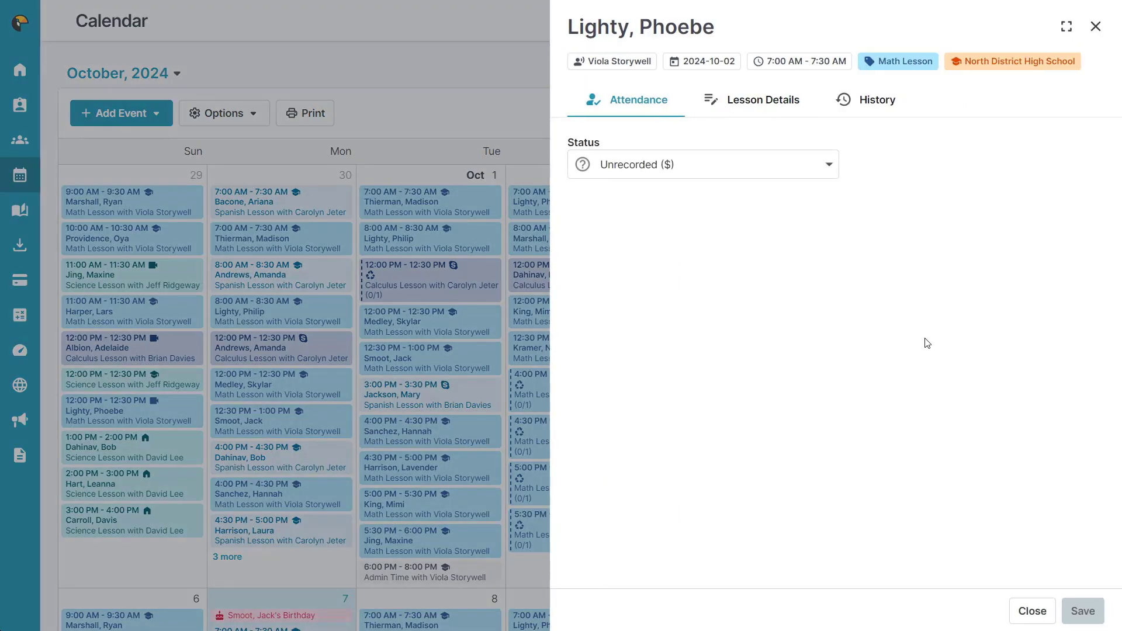
- Mark the student Present, showing the $60.00 lesson price, and review the status choices
click(827, 163)
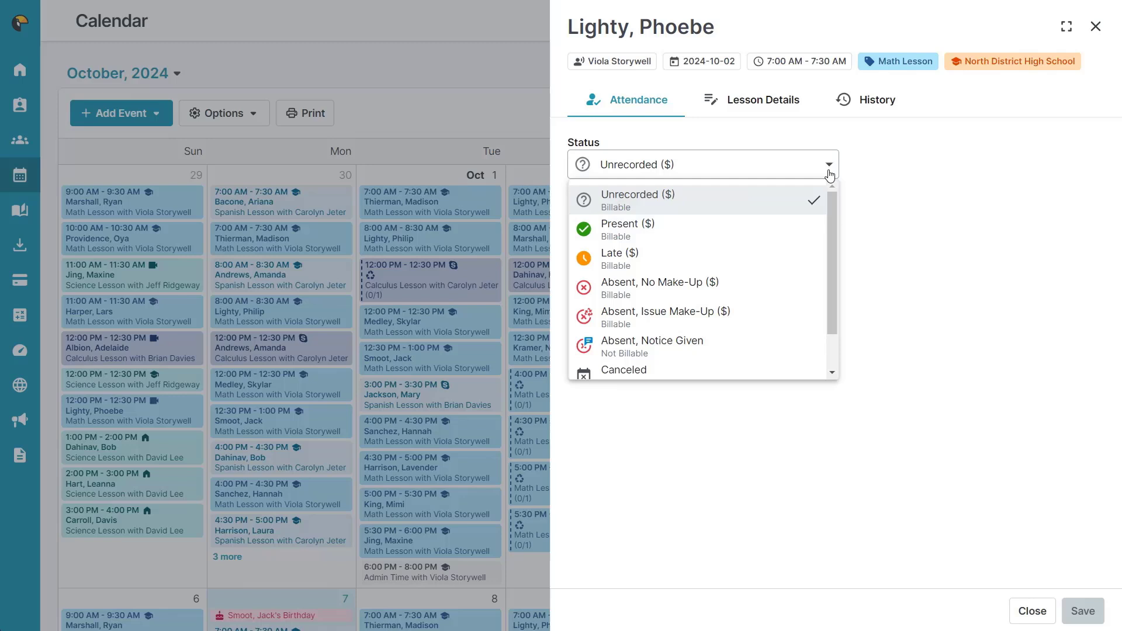
click(627, 224)
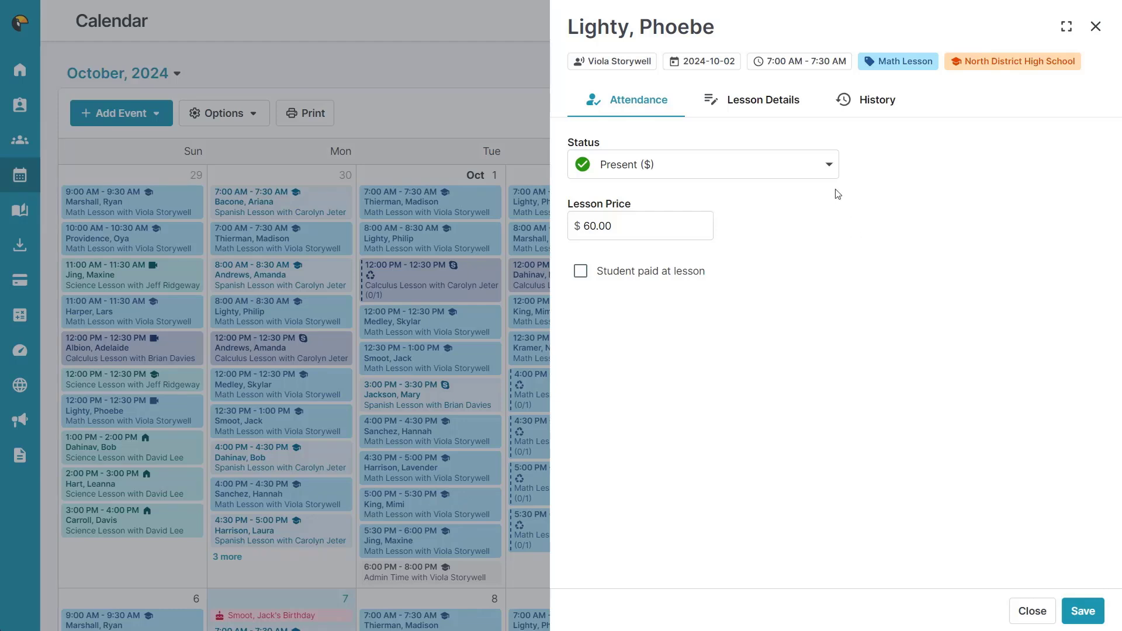
click(701, 164)
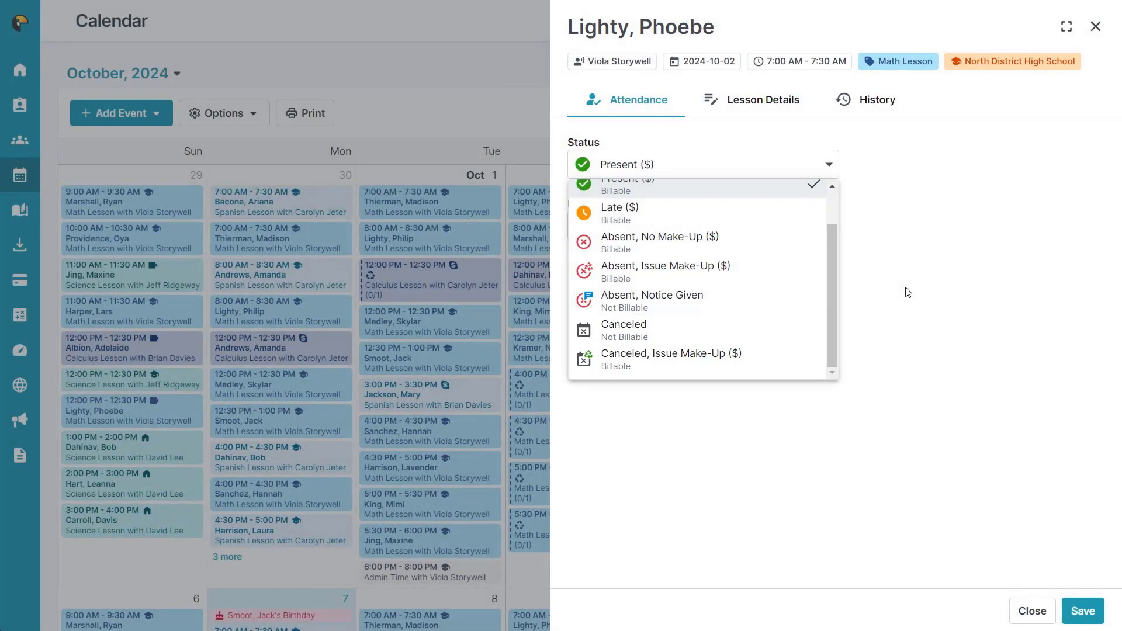
mouse_move(887, 266)
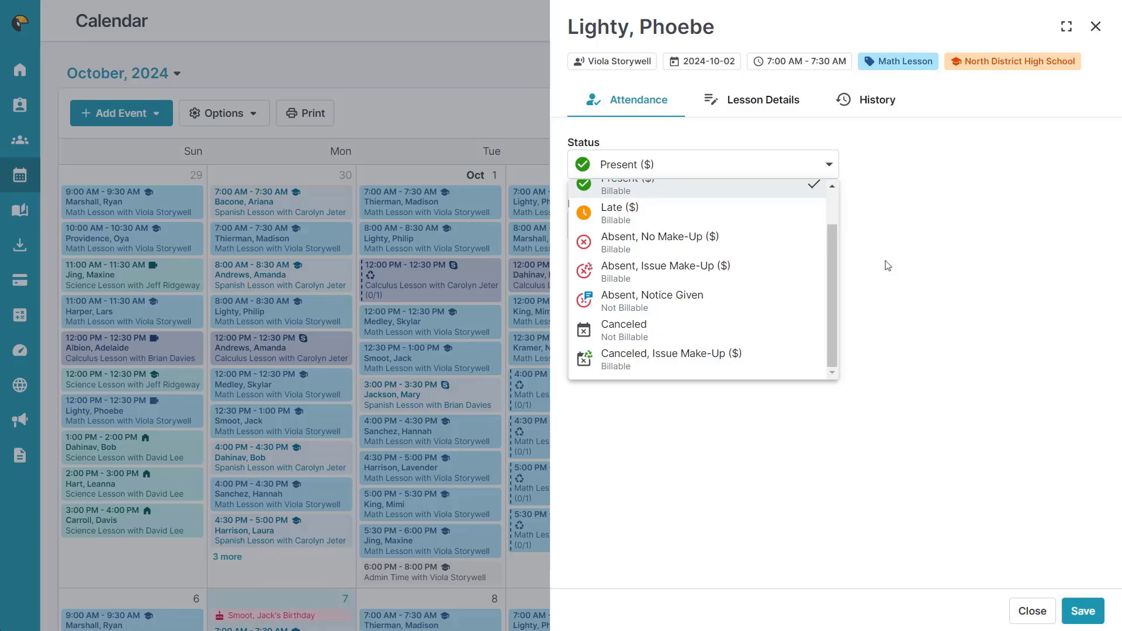
- Show the Student note in Lesson Details praising progress on multi-step equations and factoring
click(763, 99)
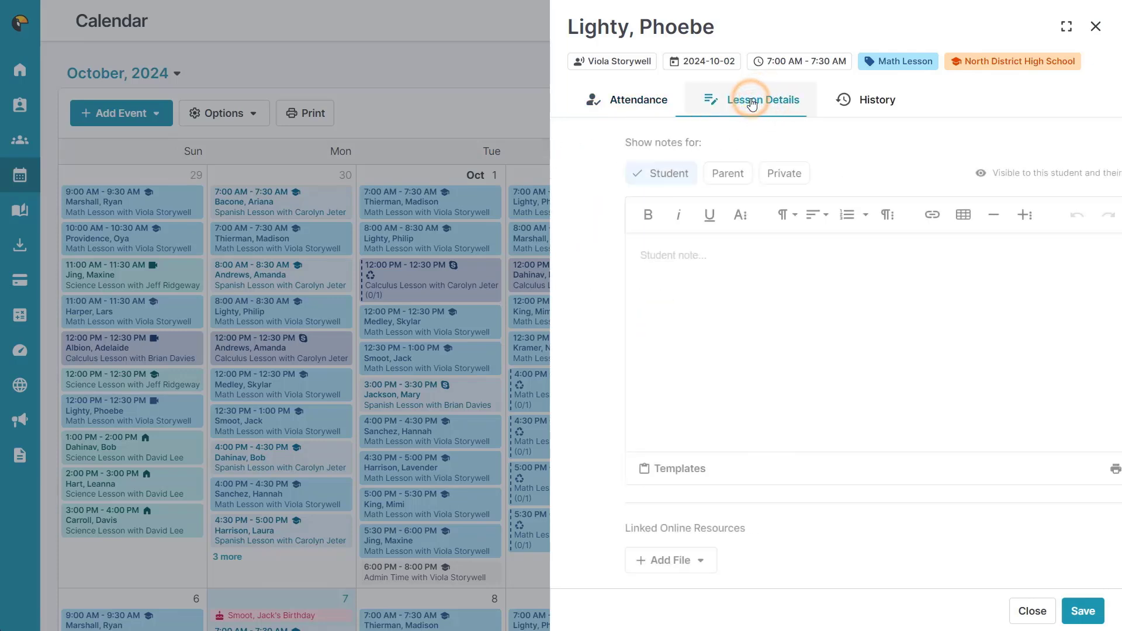
click(726, 173)
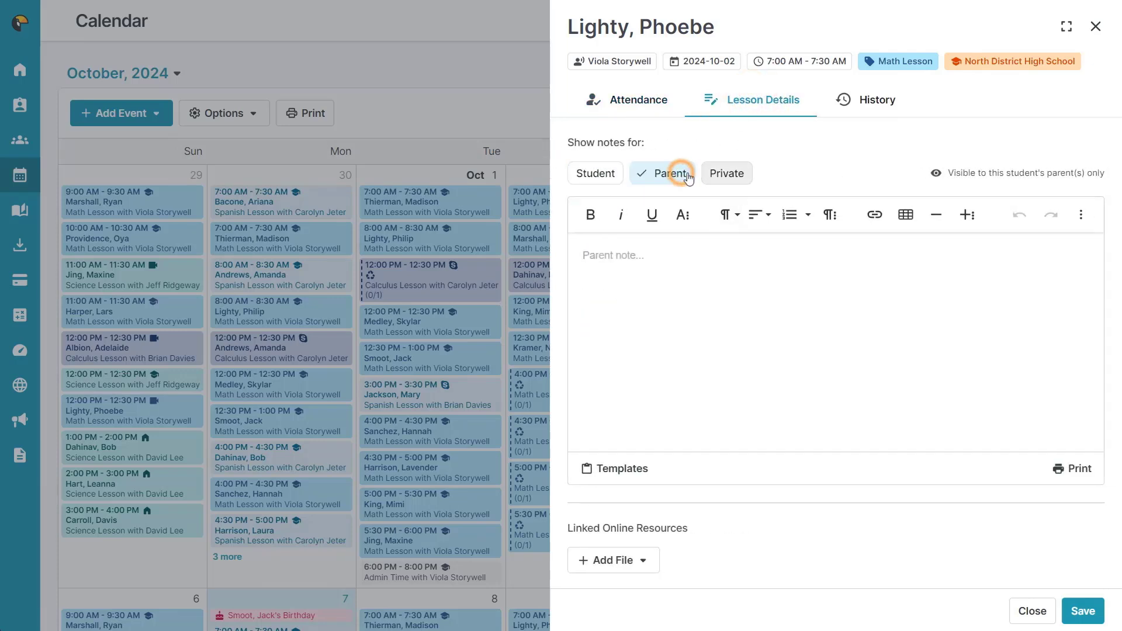
click(717, 173)
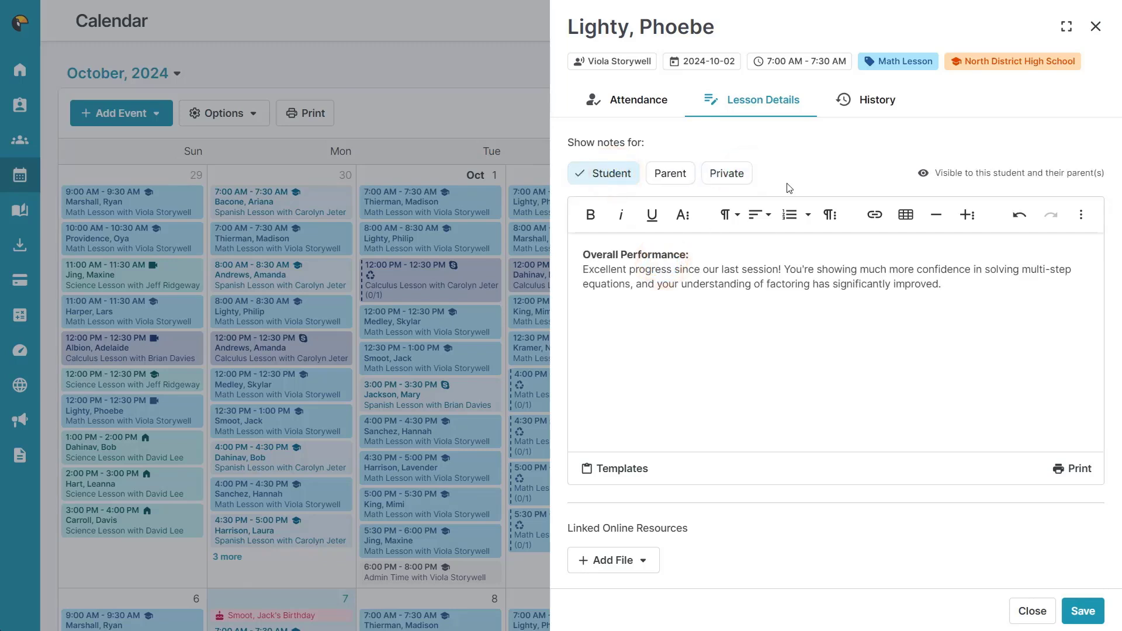
scroll(down, 3)
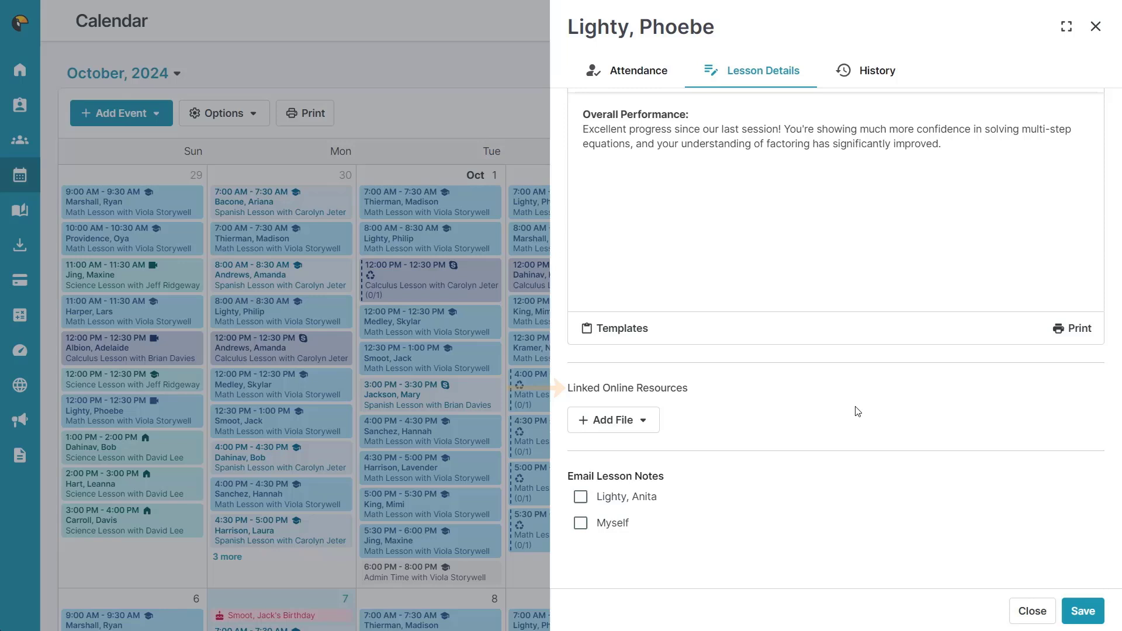
click(942, 143)
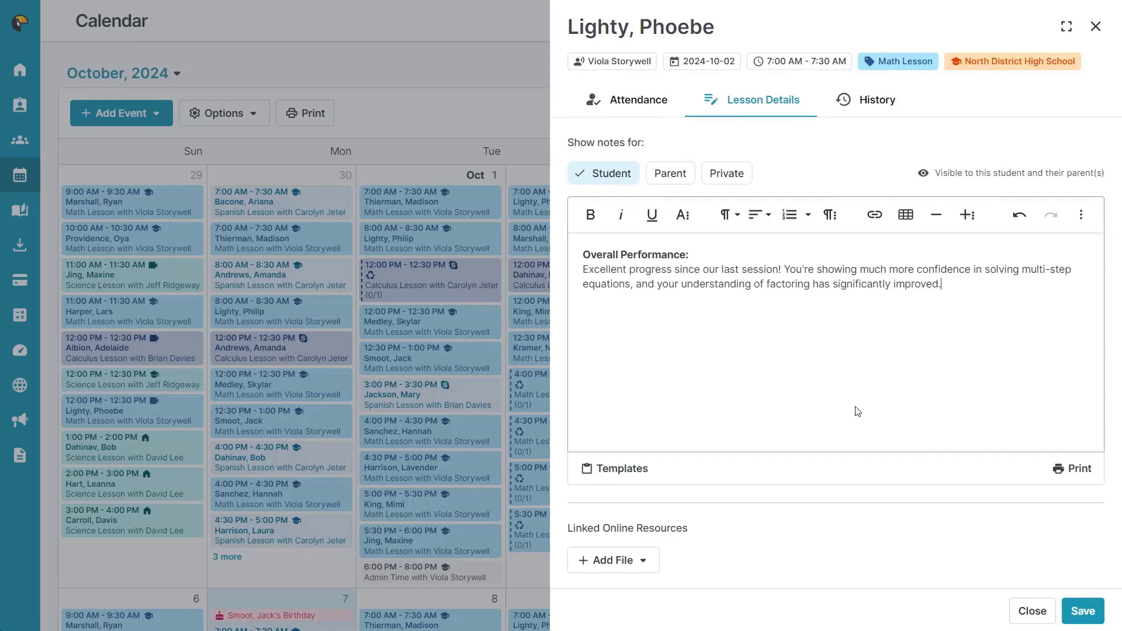
- Show the lesson History listing the September 25 note on improved problem-solving strategies
click(877, 100)
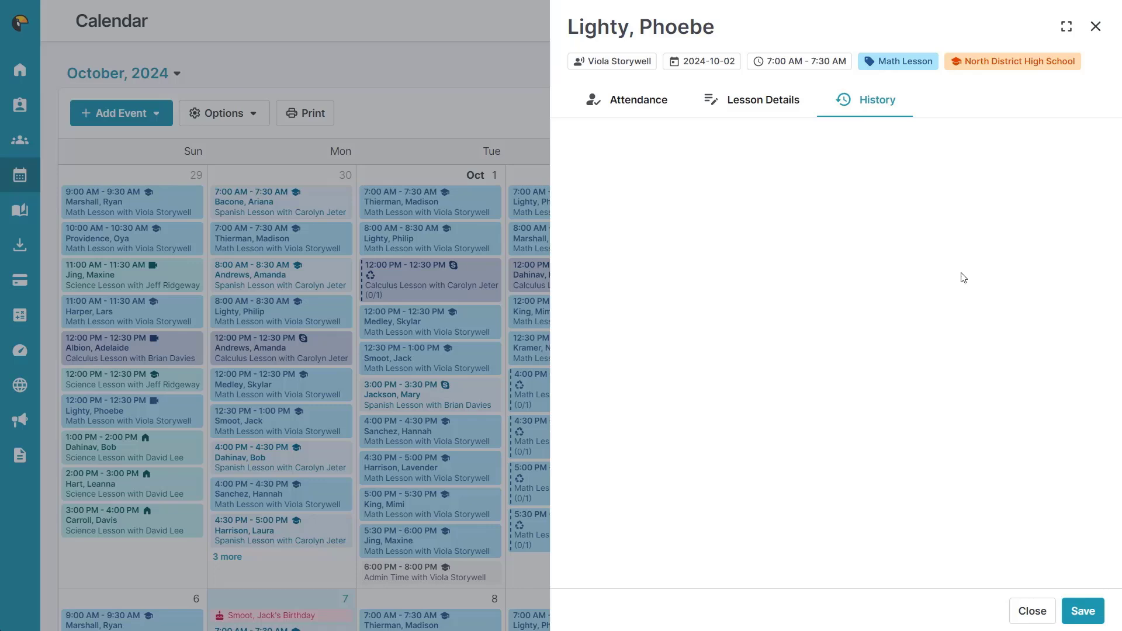
click(875, 99)
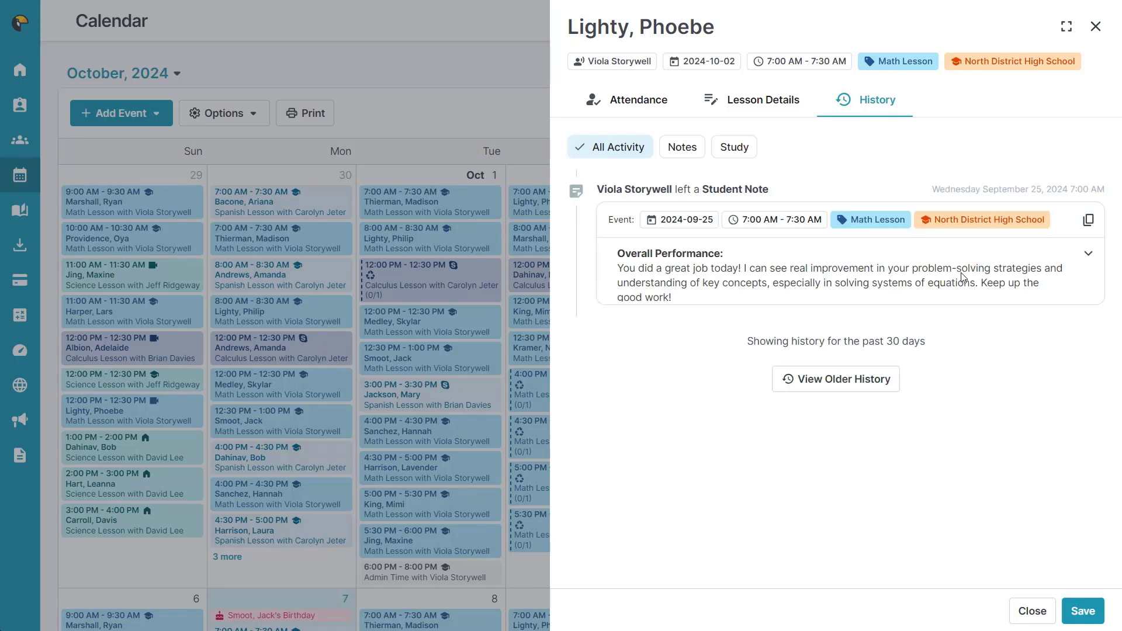